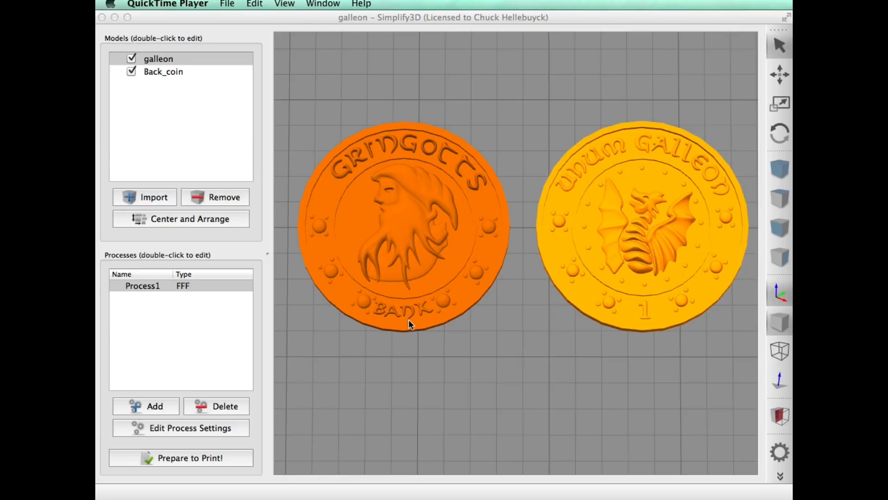
mouse_move(639, 316)
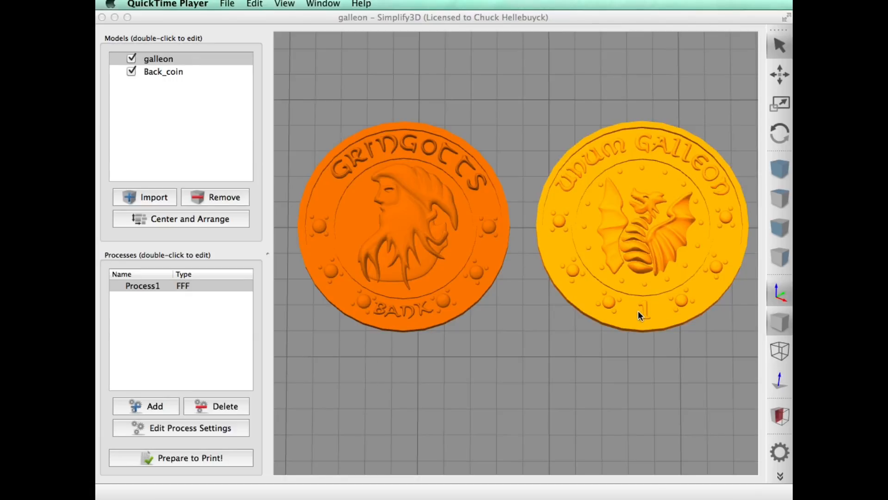
Step: Save the current process settings into the Original Prusa i3 MK2 RC4 profile to clear its modified flag
click(181, 428)
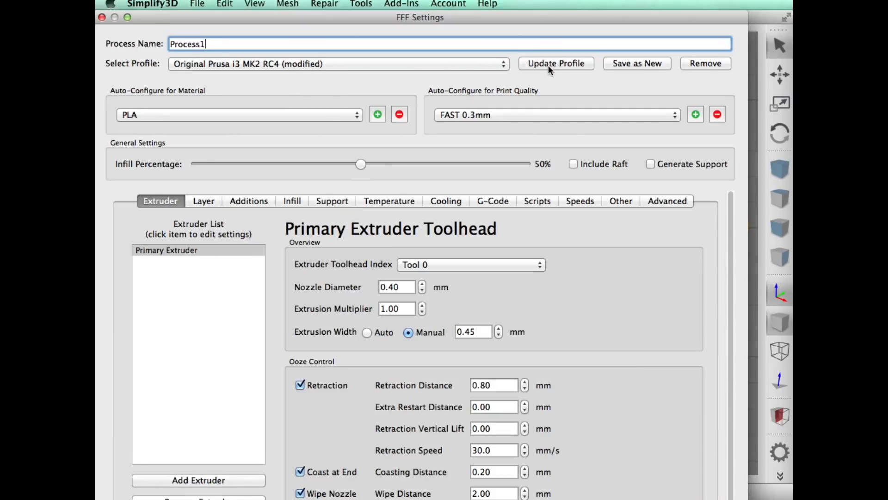
click(556, 63)
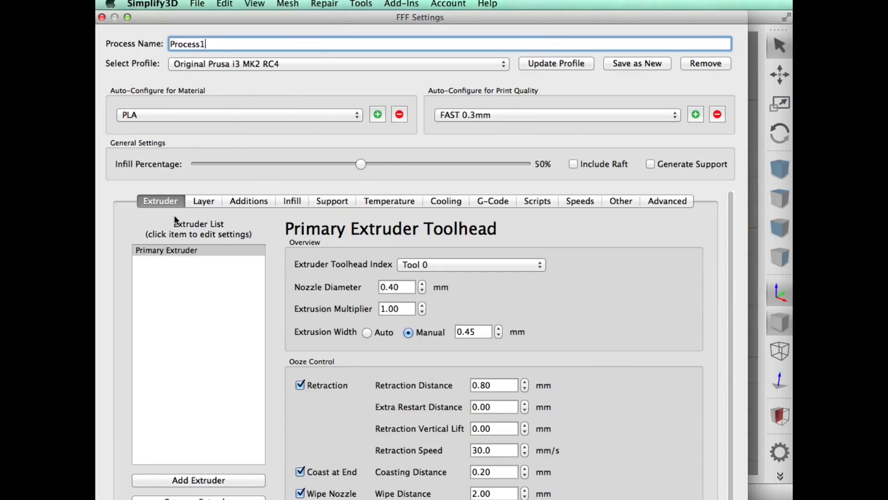
Step: Slice the coins into a 27-minute, 4.89 g build, inspect the missing lettering, and exit preview
click(202, 200)
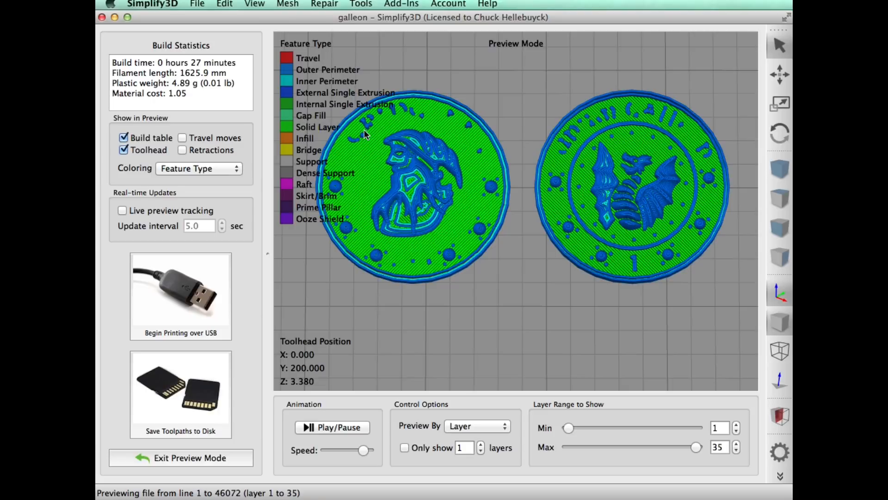
mouse_move(537, 150)
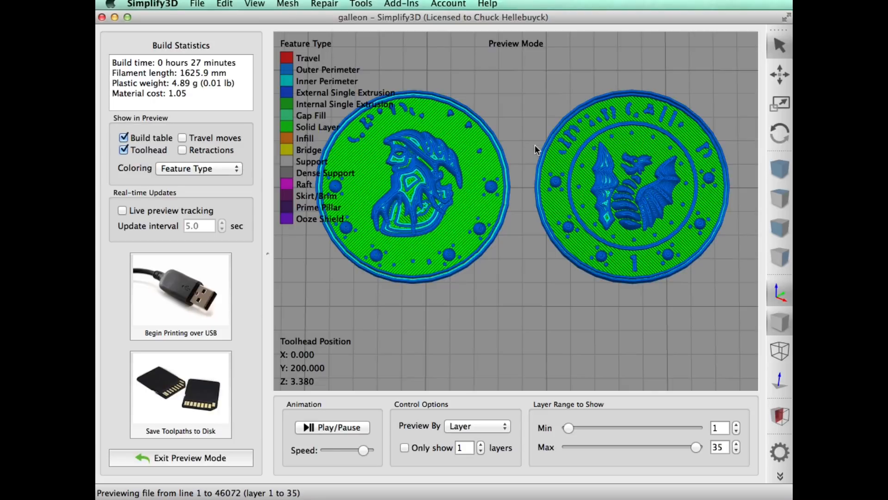
mouse_move(638, 269)
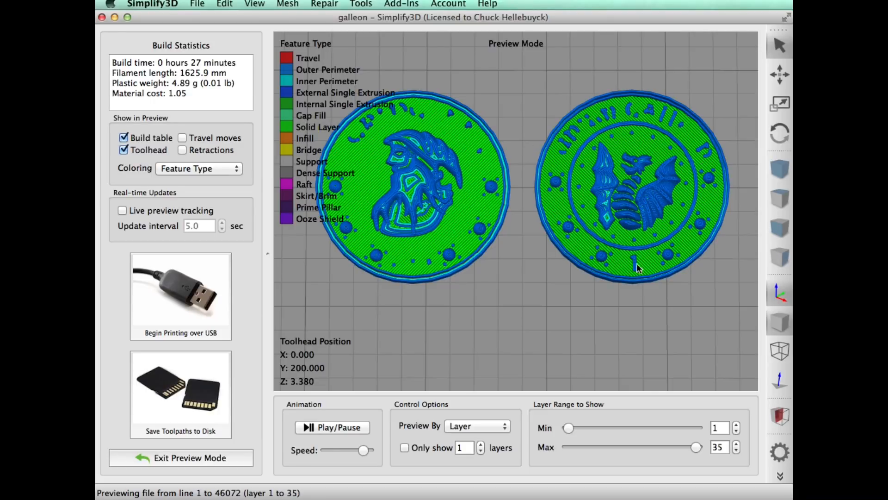
mouse_move(558, 206)
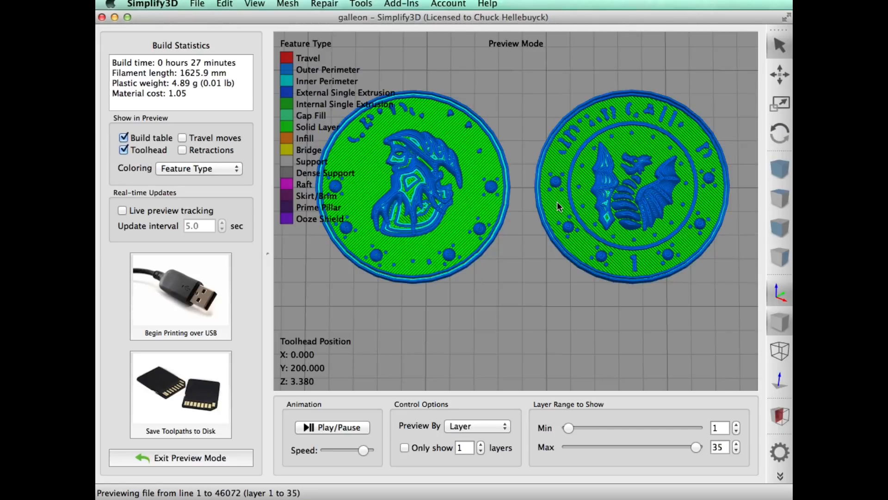
click(190, 457)
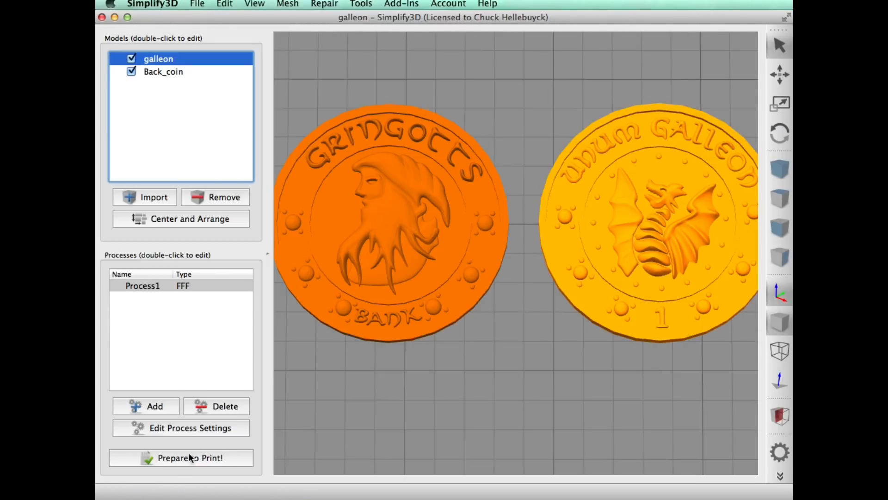
Step: Set External Thin Wall Type to 'Allow single extrusion walls' and re-slice the coins
click(182, 427)
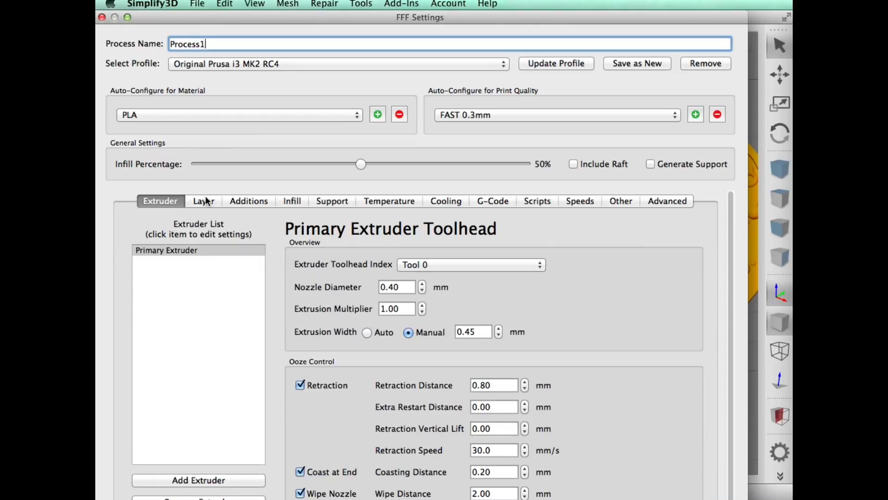
click(202, 201)
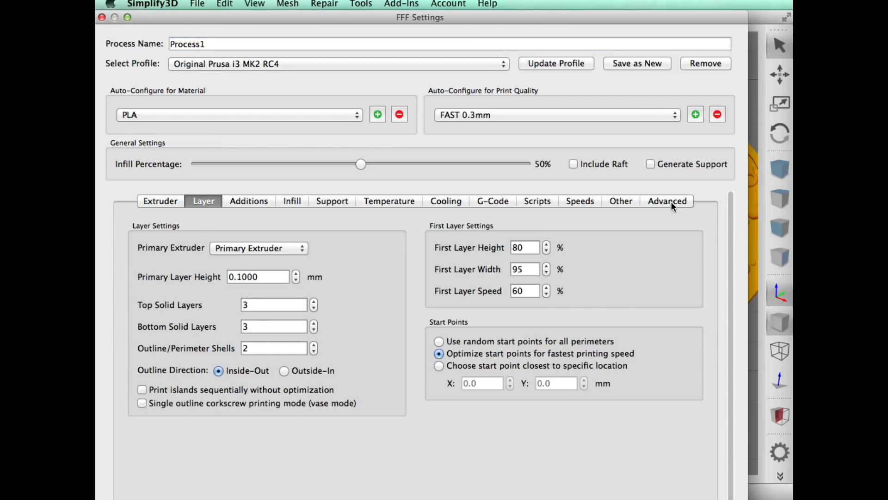
click(666, 200)
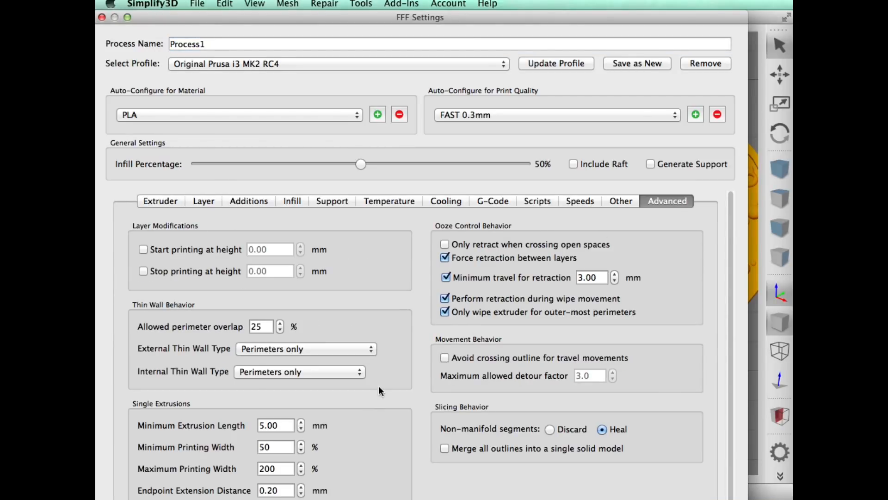
mouse_move(221, 350)
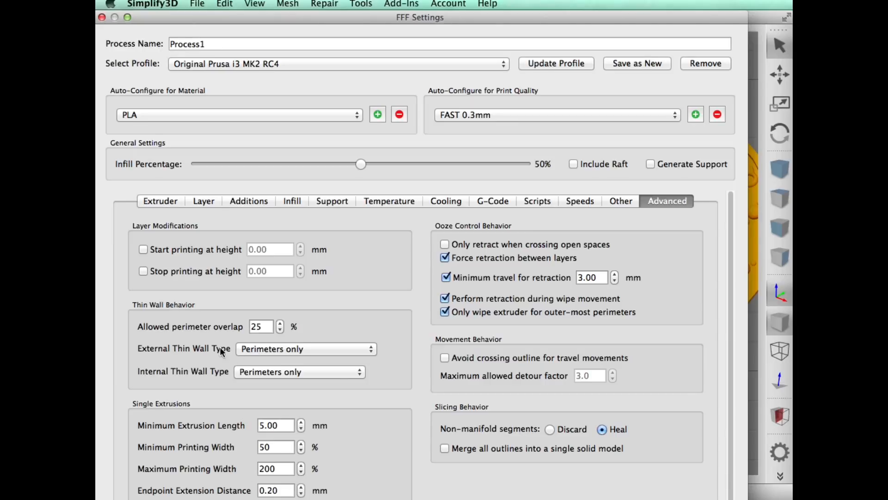
mouse_move(358, 364)
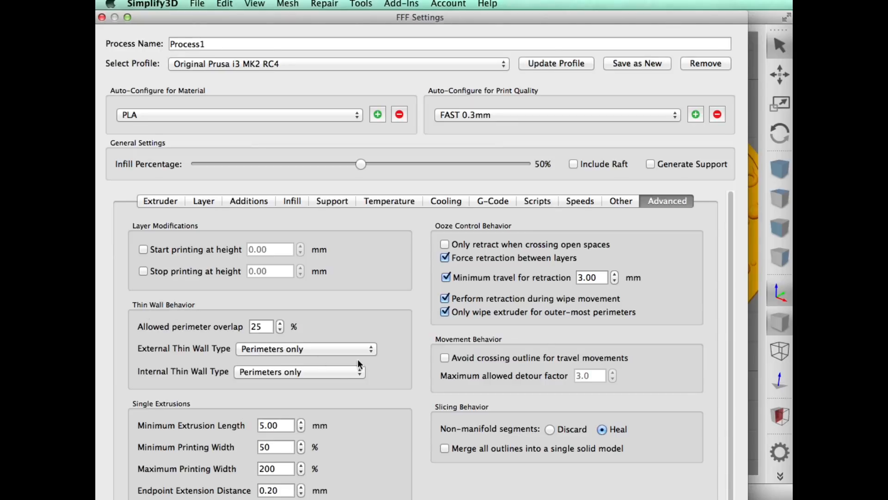
click(306, 349)
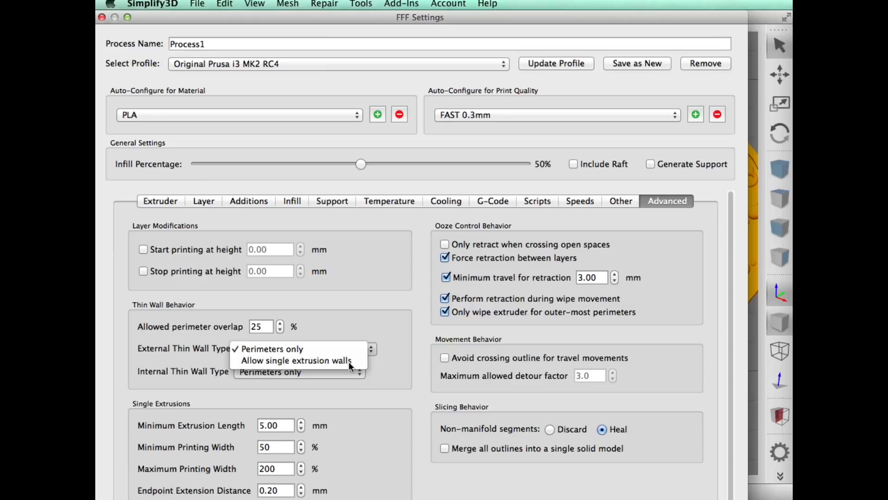
click(297, 361)
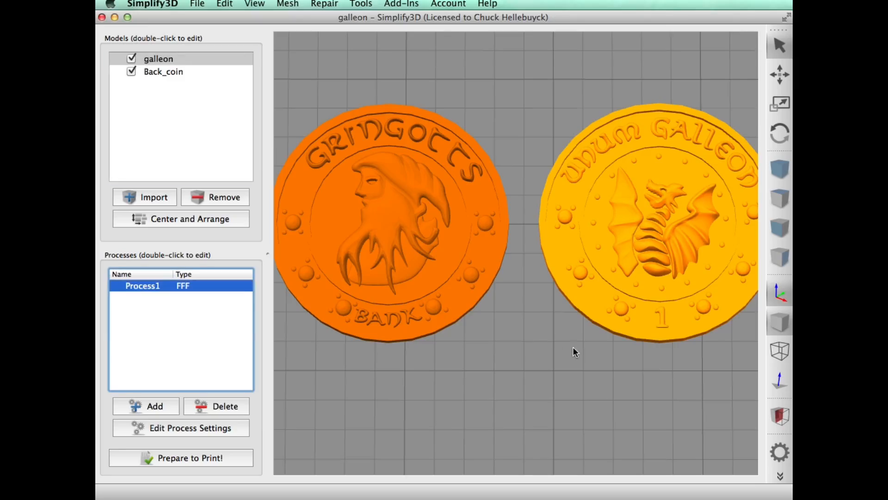
click(180, 457)
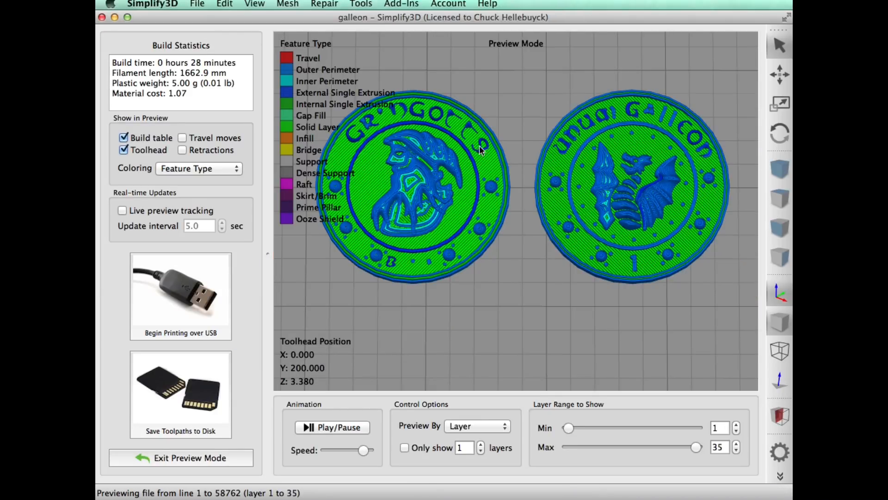
mouse_move(391, 270)
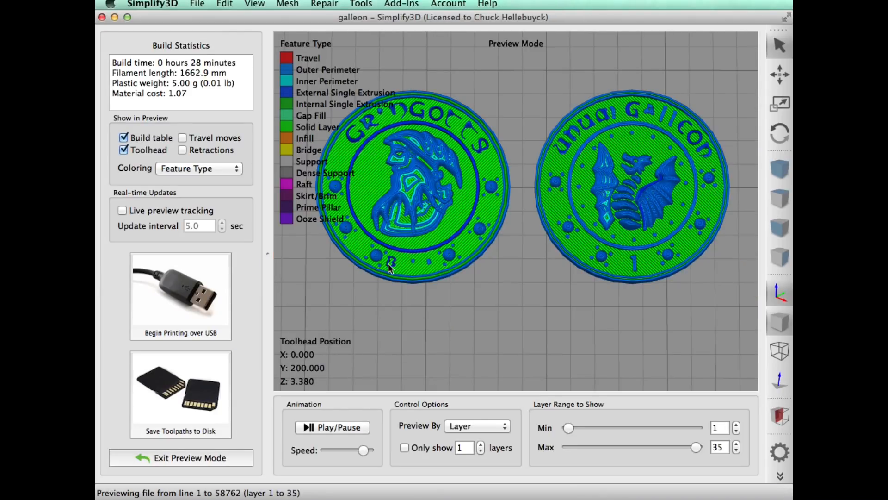
mouse_move(574, 143)
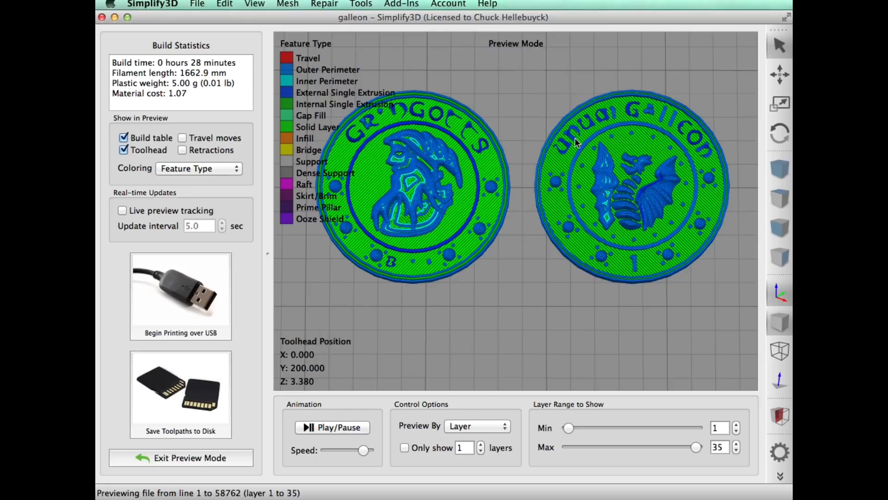
mouse_move(505, 286)
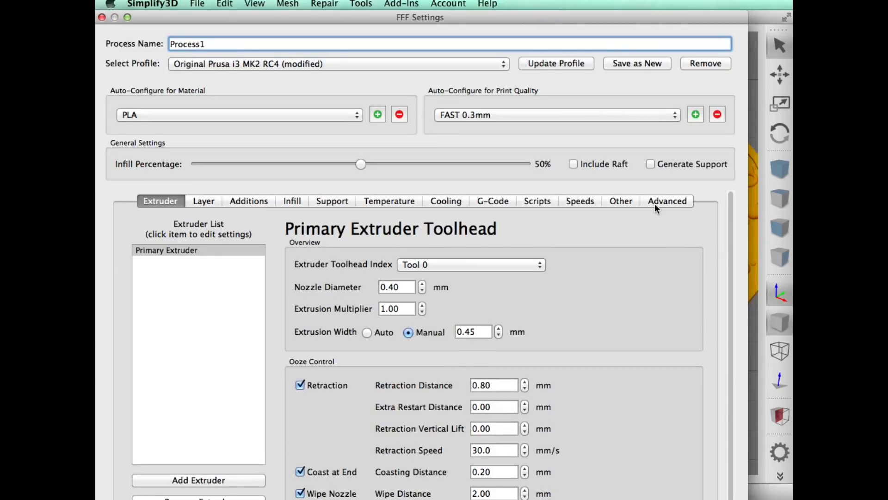
Step: Set Minimum Extrusion Length to 1.00 mm on the Advanced tab and re-slice
click(667, 200)
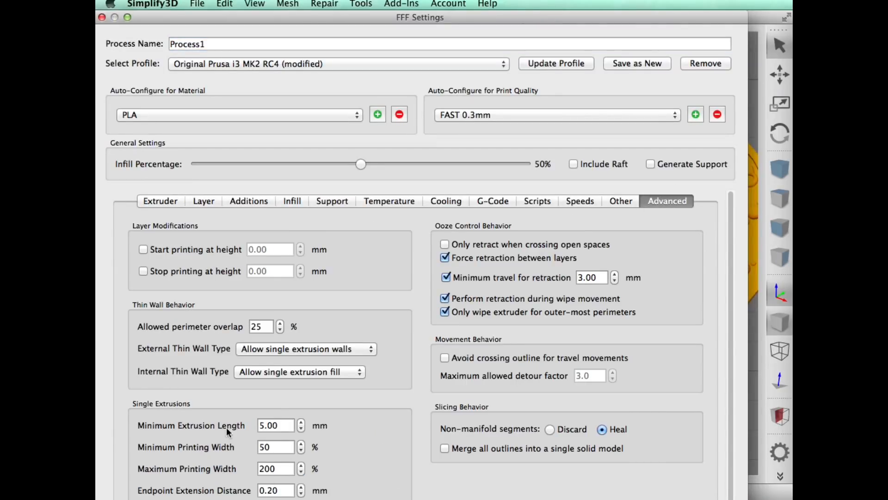
click(276, 425)
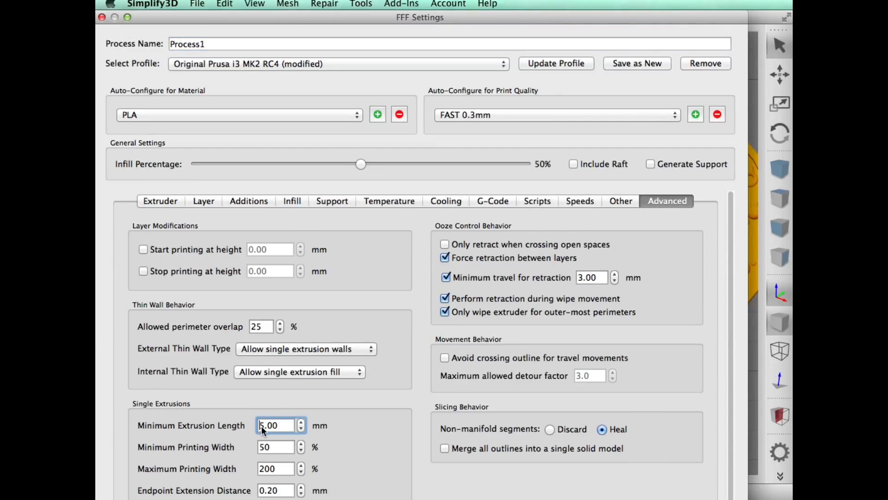
text(1.00)
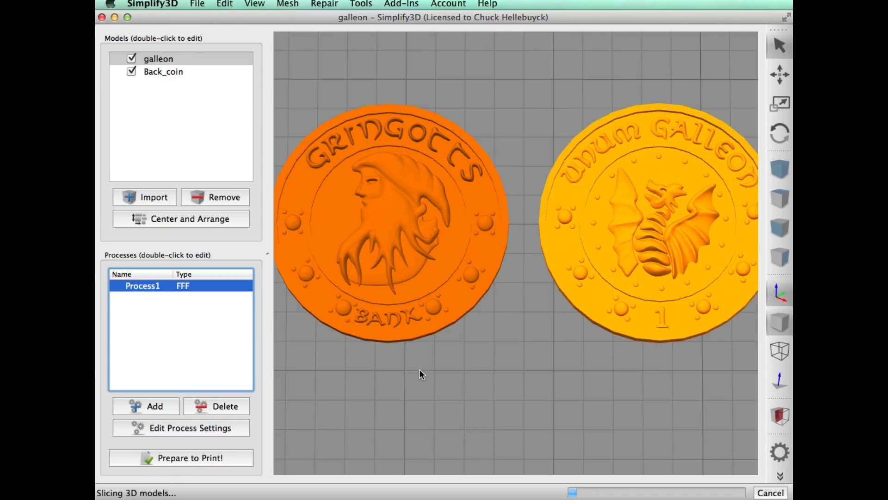
click(190, 458)
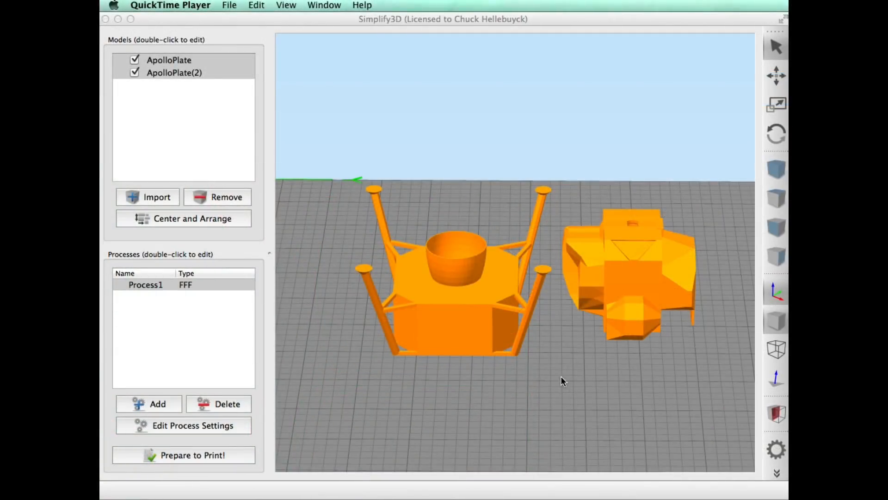
mouse_move(616, 288)
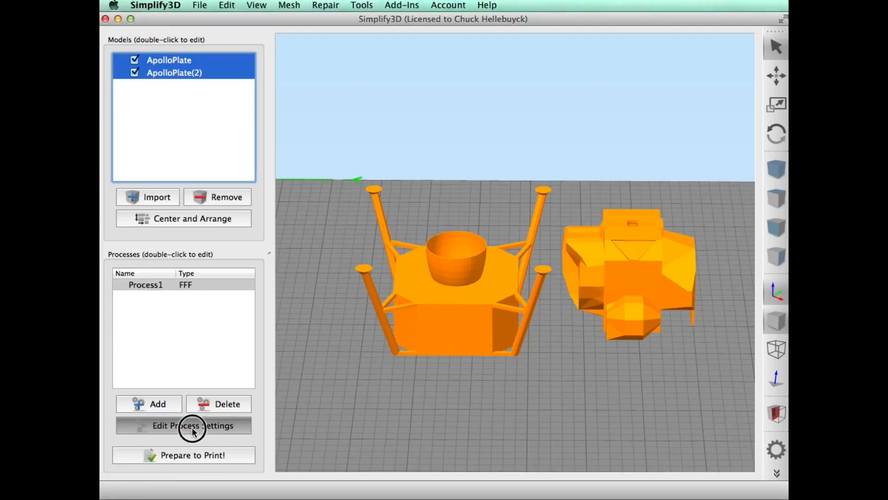
Step: Set Process1 infill to 20% and update the CR10 profile with it
click(192, 426)
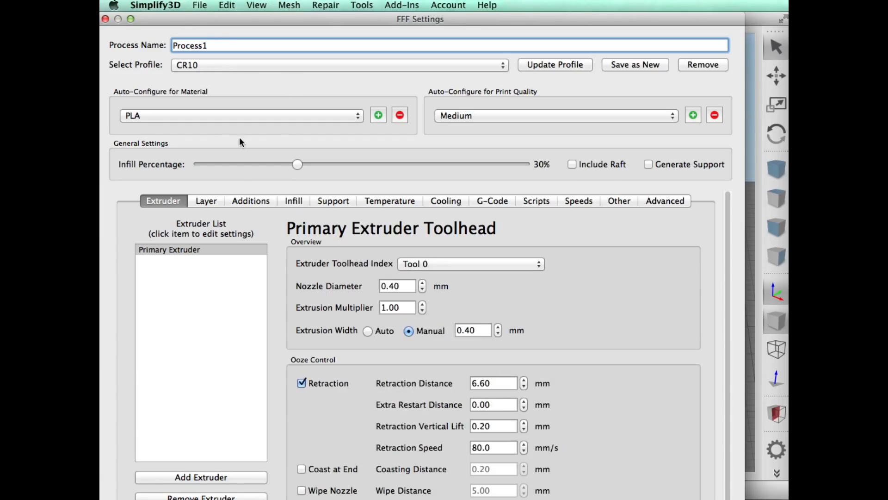
drag(297, 164, 279, 164)
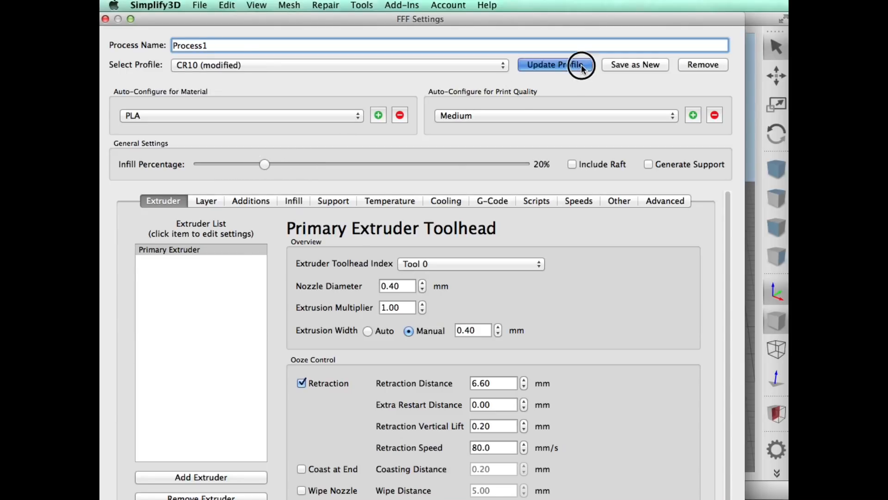
click(553, 64)
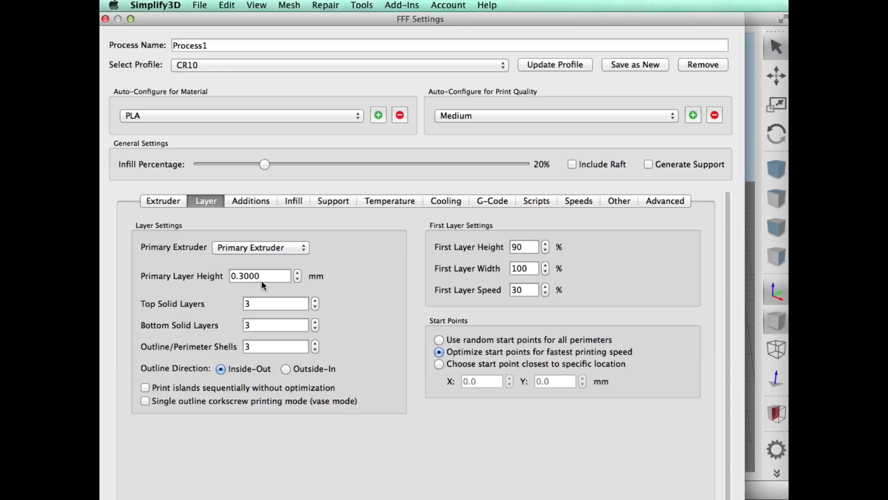
mouse_move(266, 320)
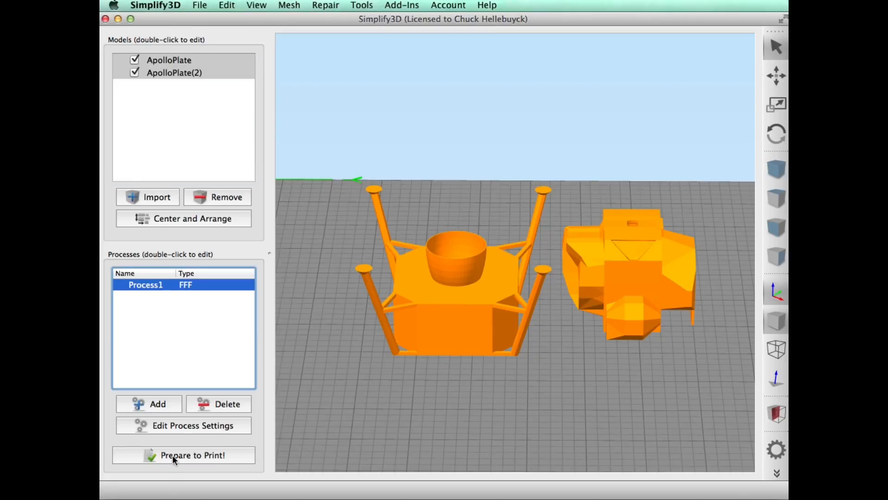
click(183, 455)
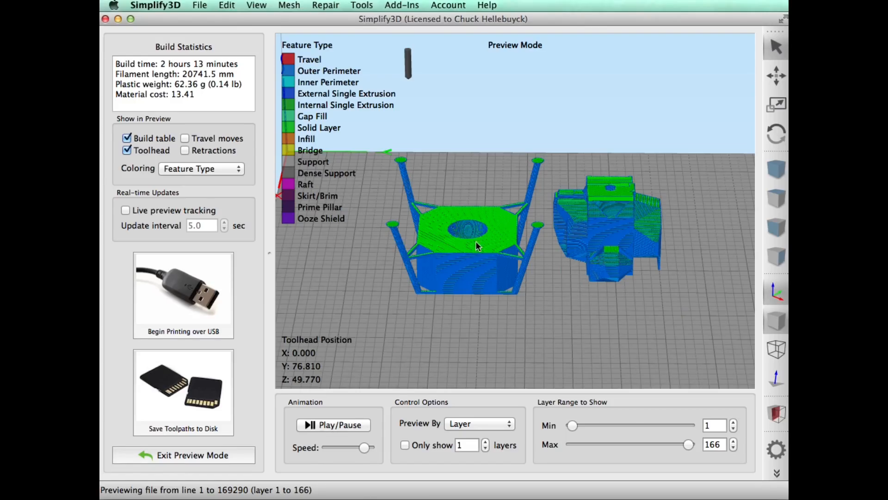
click(183, 455)
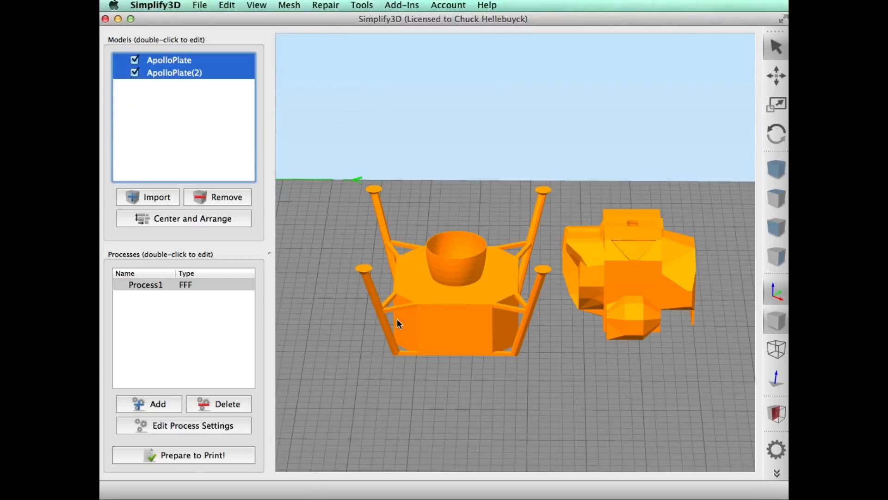
mouse_move(470, 269)
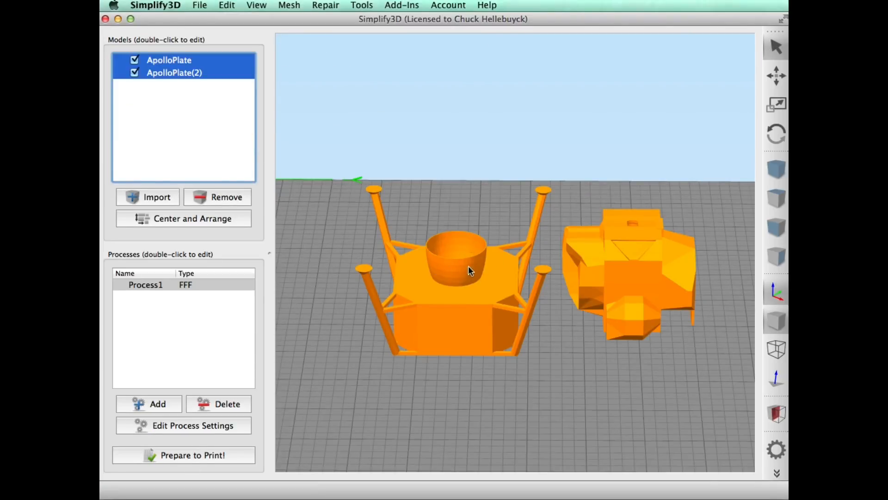
click(184, 454)
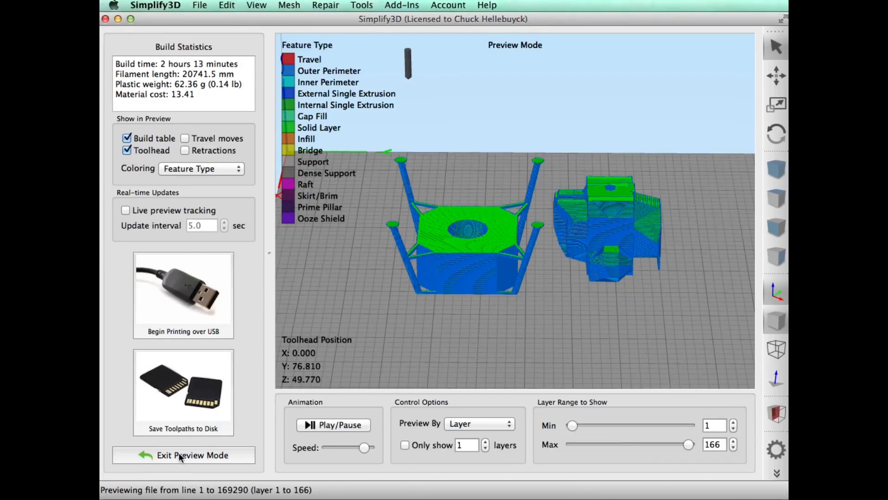
click(192, 455)
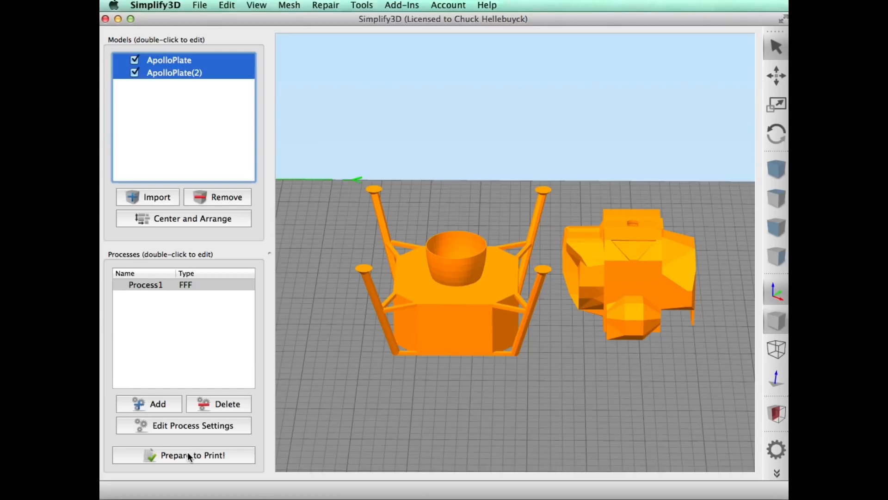
Step: Apply single-extrusion thin-wall settings, re-slice the lander, and rotate the view to inspect the toolpaths
click(183, 426)
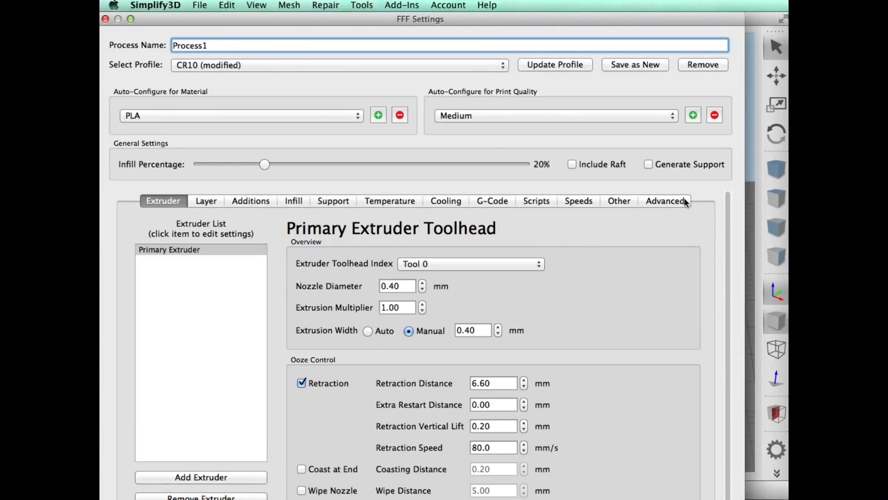
click(664, 201)
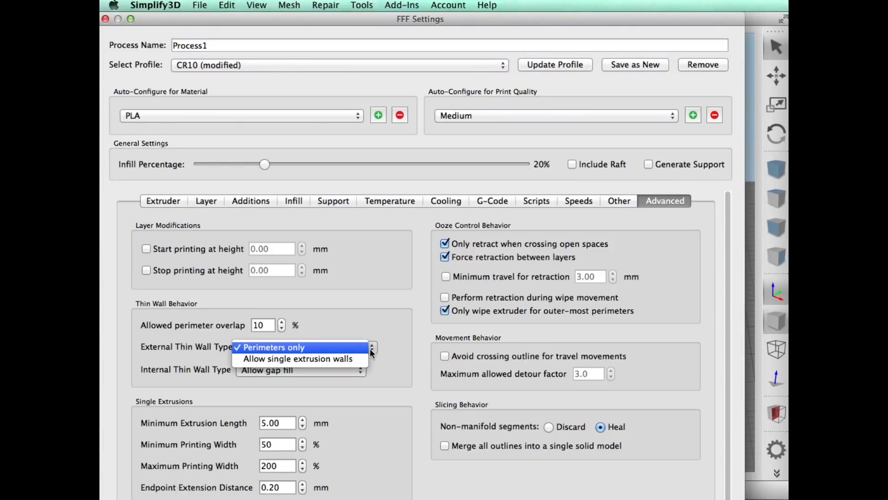
mouse_move(292, 358)
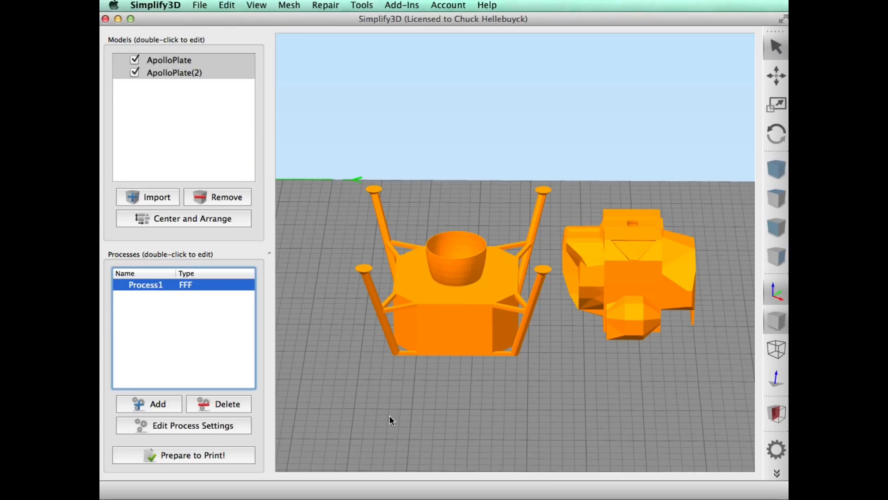
click(184, 455)
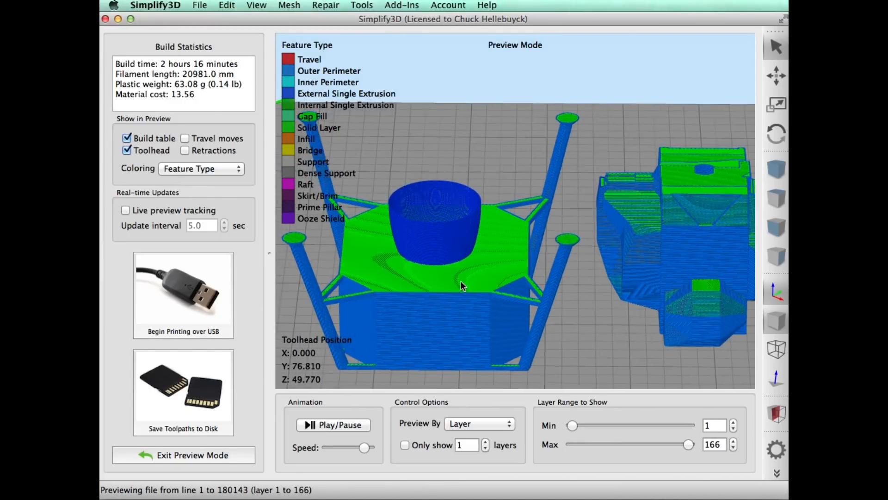
drag(462, 286, 485, 402)
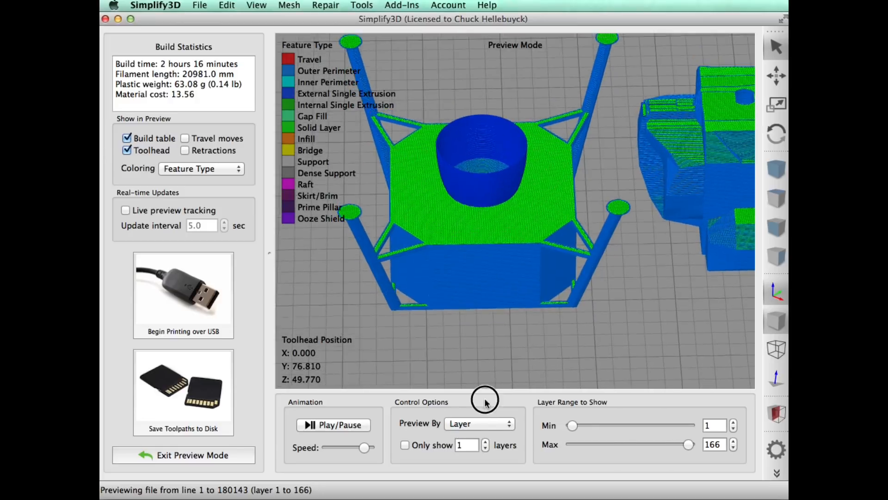
drag(484, 400, 424, 315)
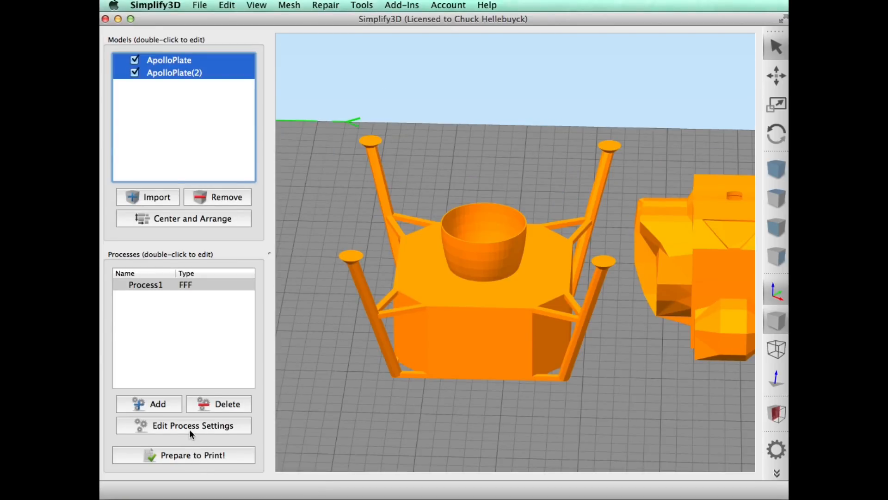
Step: Set Minimum Extrusion Length to 1.00 mm and re-slice the landers into a 68.49 g build
click(192, 426)
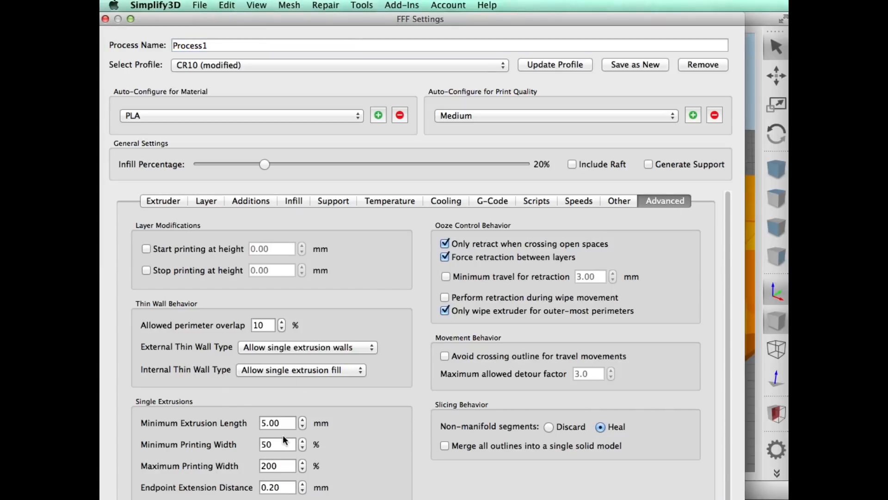
click(277, 422)
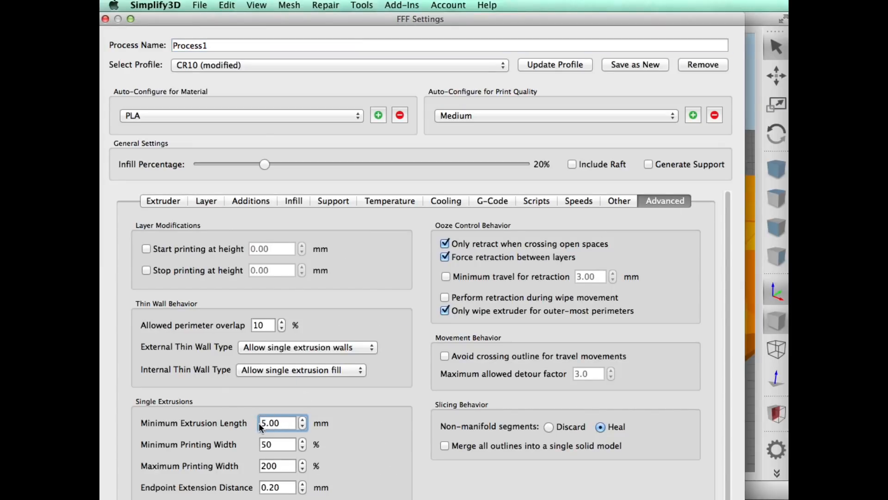
text(1.00)
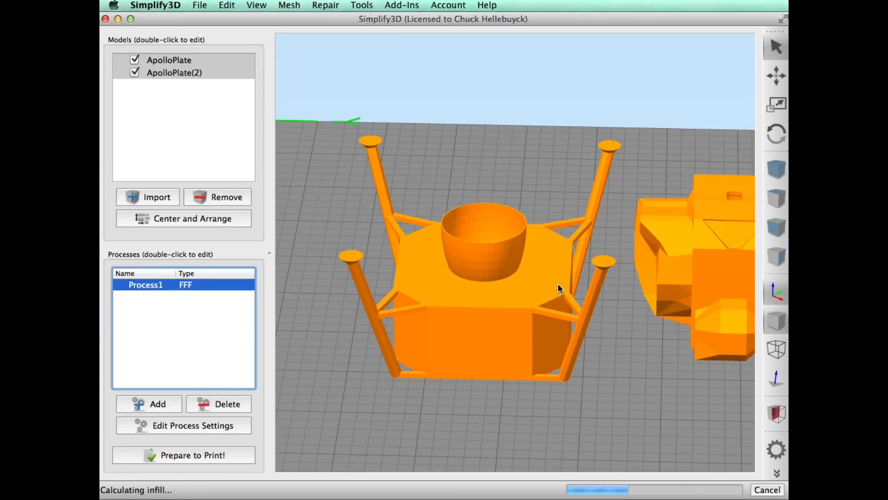
click(183, 455)
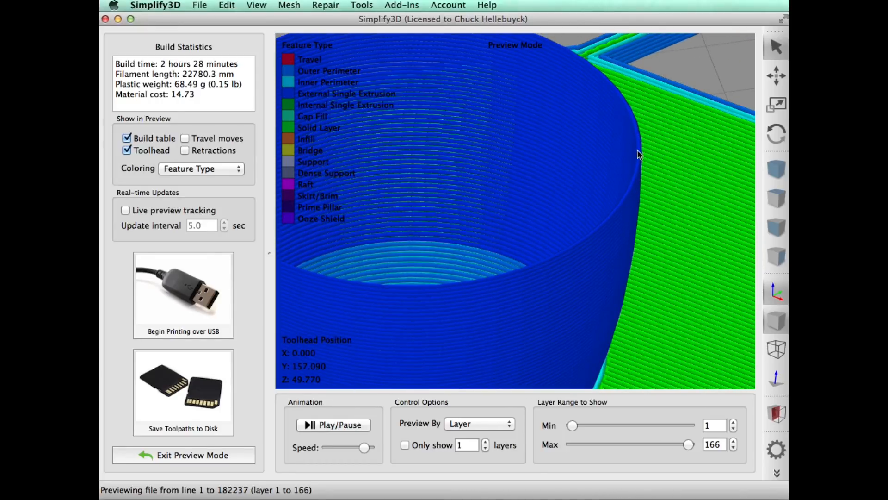
mouse_move(605, 227)
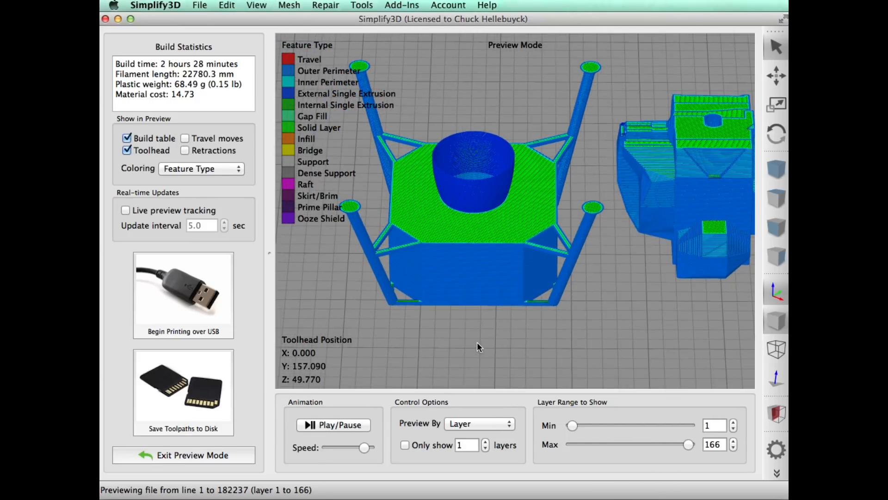
mouse_move(362, 35)
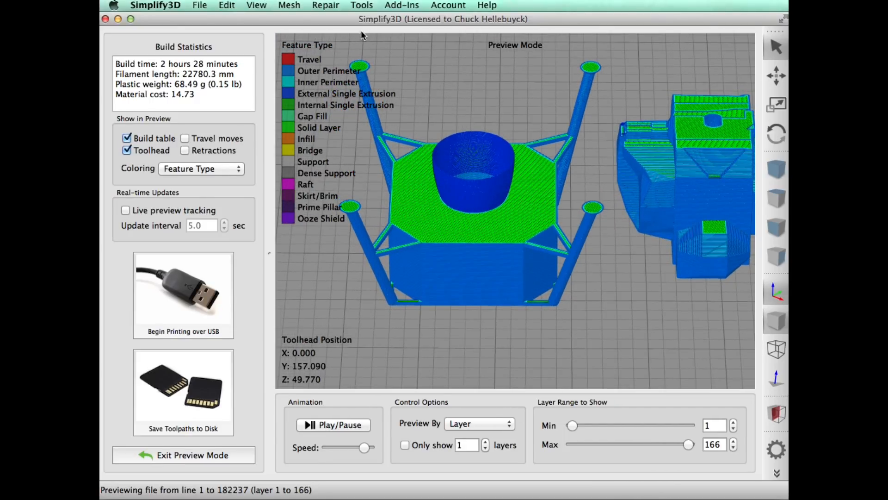